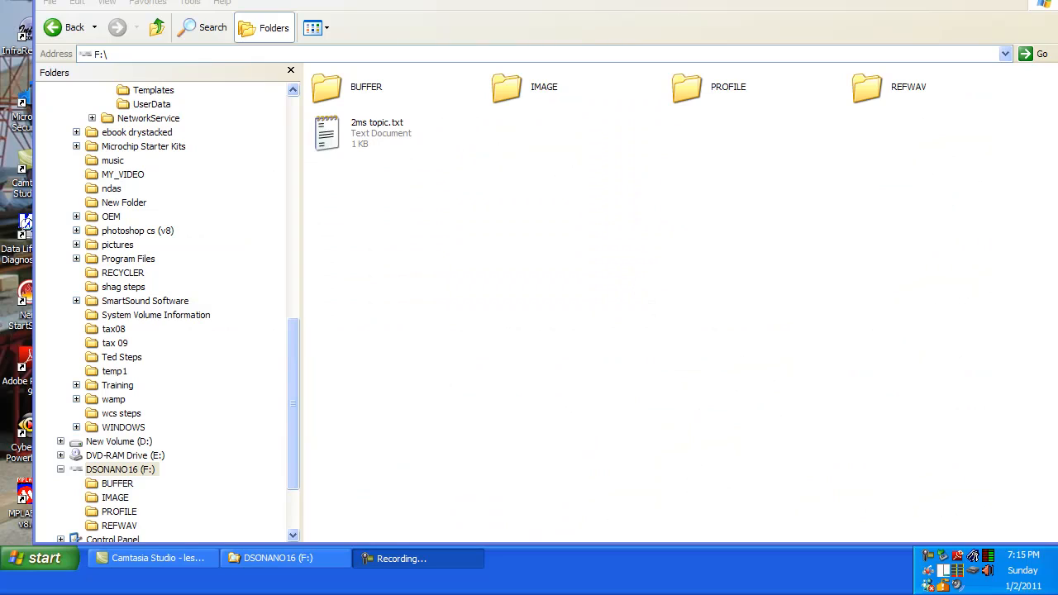
mouse_move(125, 455)
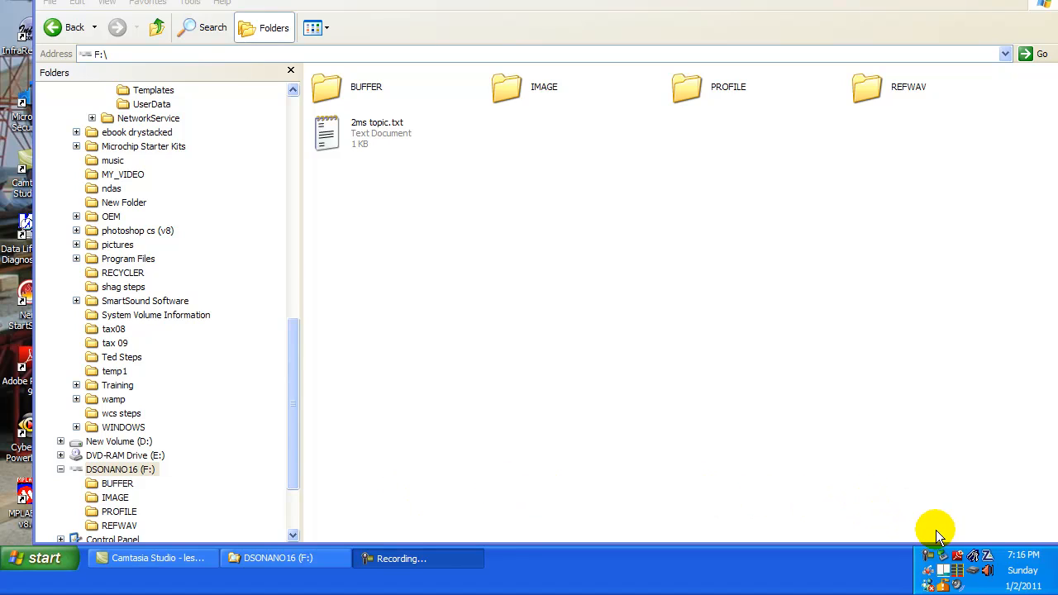
mouse_move(943, 561)
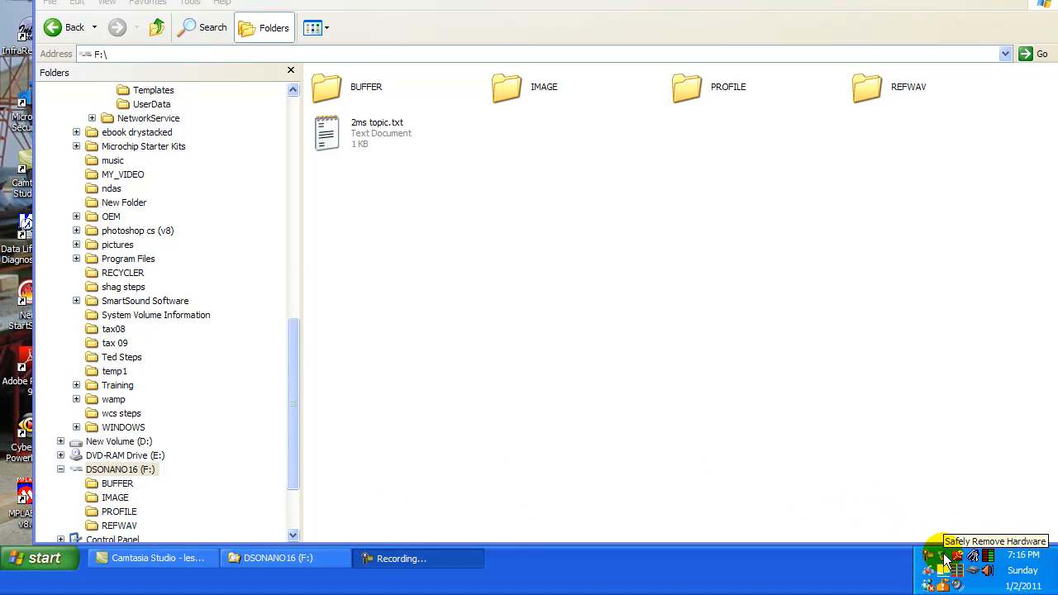
- Open the Safely Remove Hardware tray list showing the USB Mass Storage Device on drive F:
left_click(937, 556)
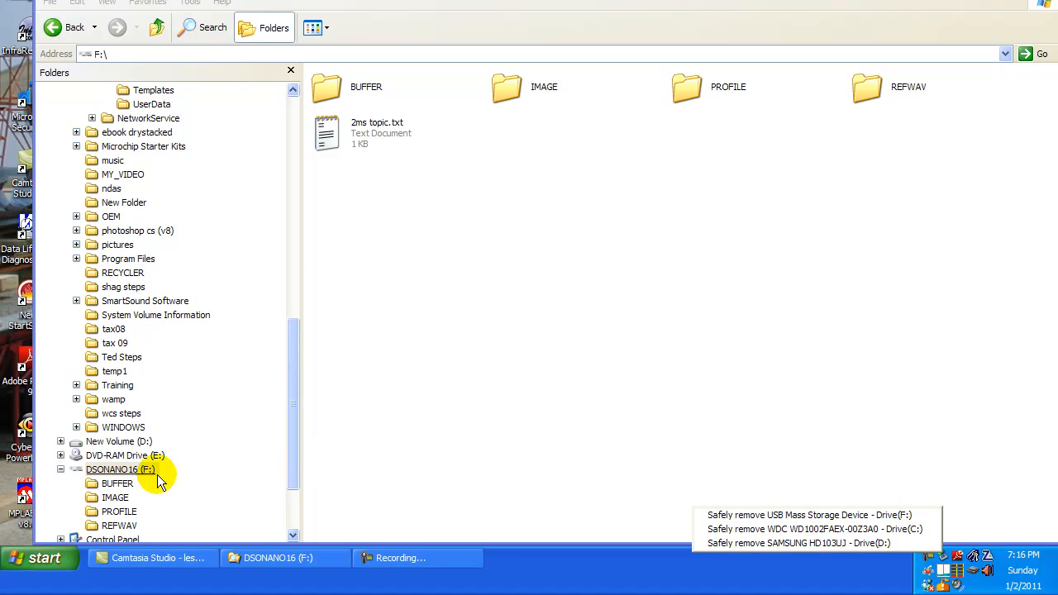
mouse_move(880, 515)
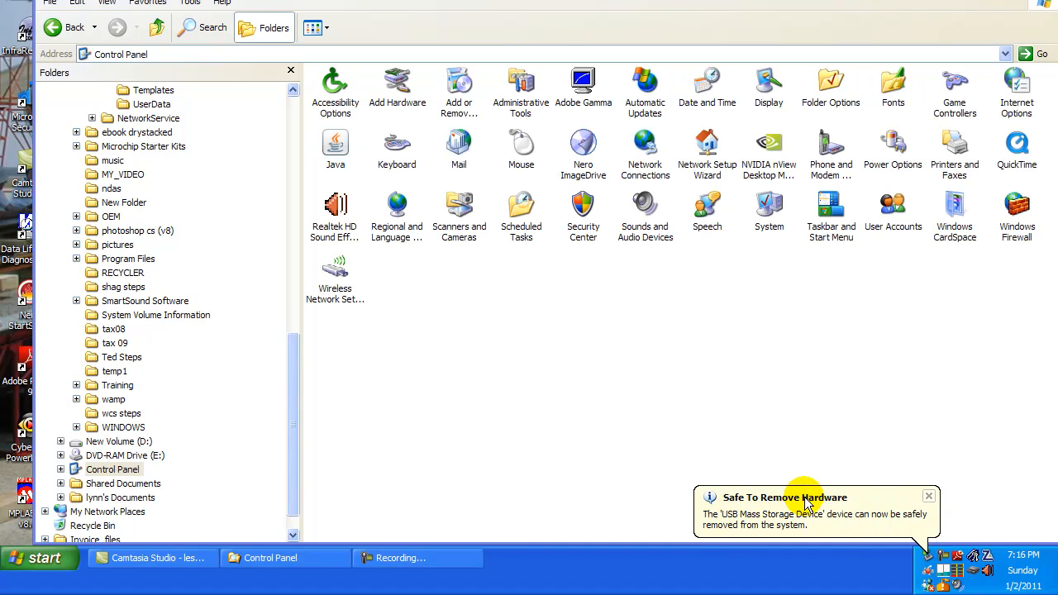
mouse_move(854, 477)
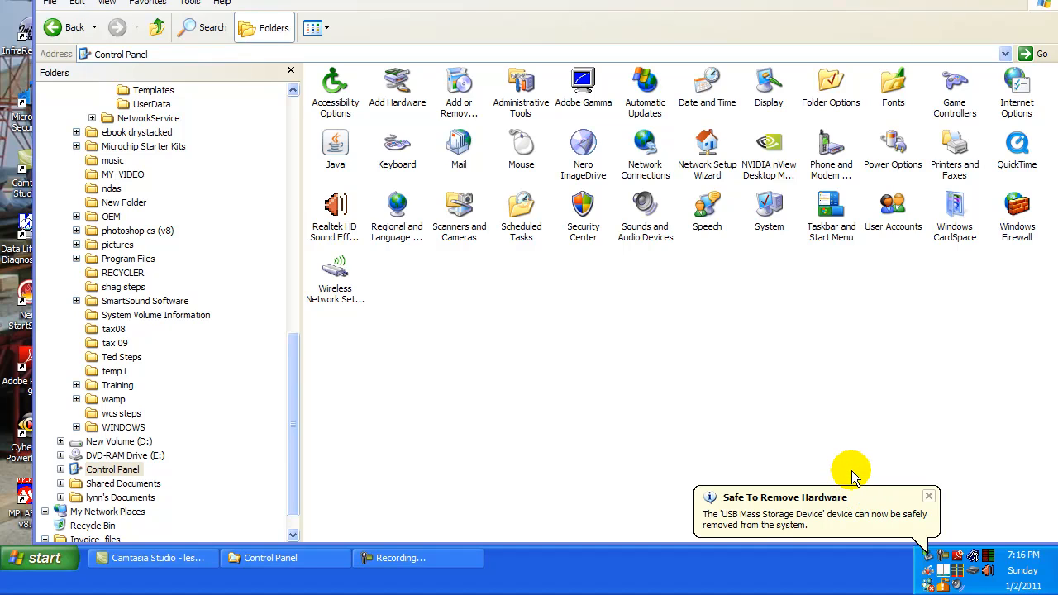
mouse_move(839, 465)
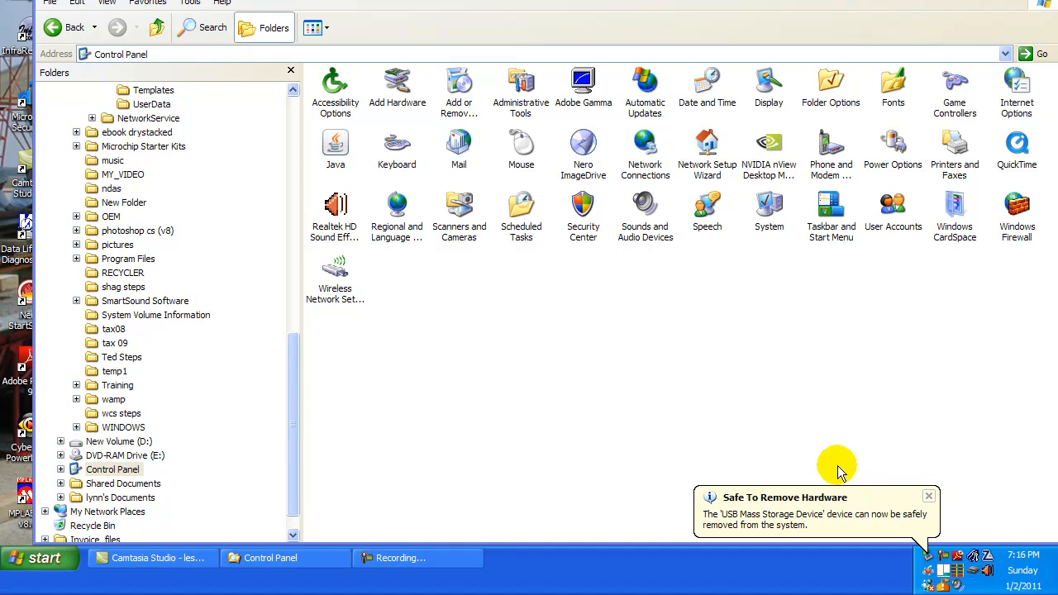
mouse_move(124, 456)
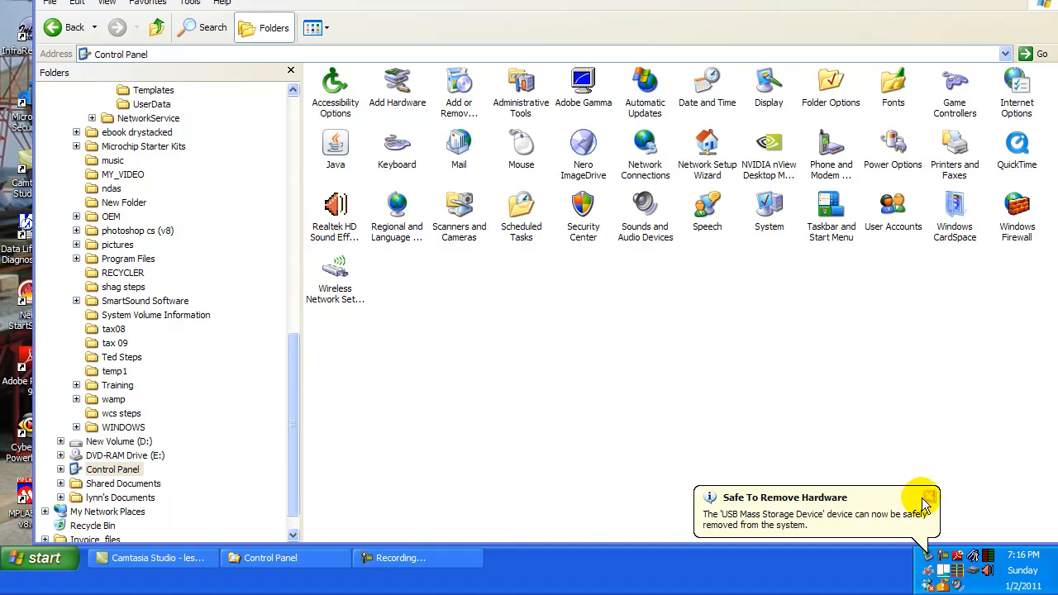
- Close the 'Safe To Remove Hardware' balloon for the ejected DSONANO16 (F:) drive
left_click(927, 496)
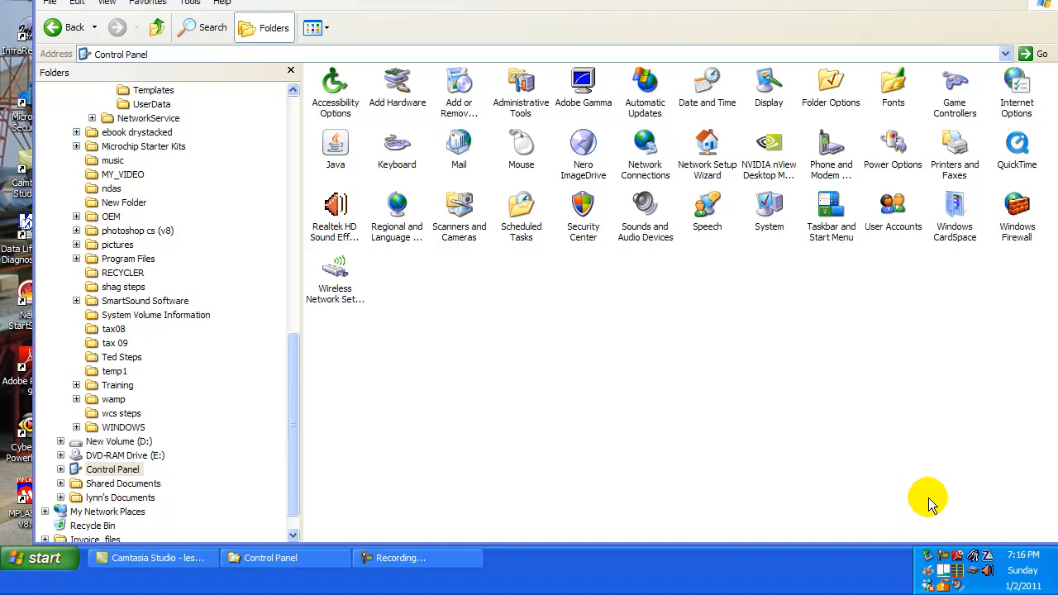
mouse_move(820, 494)
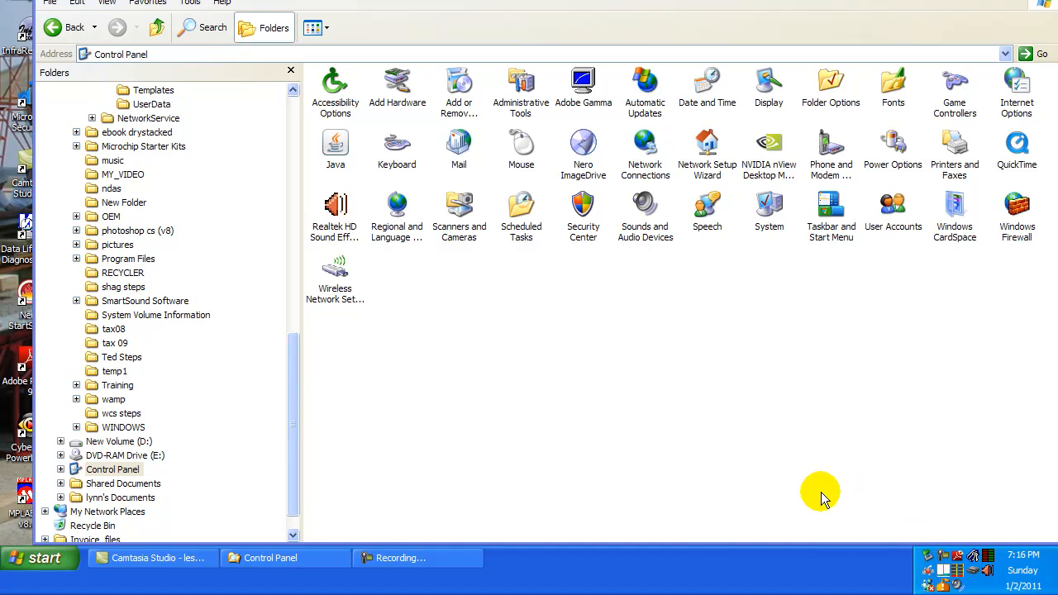
mouse_move(796, 493)
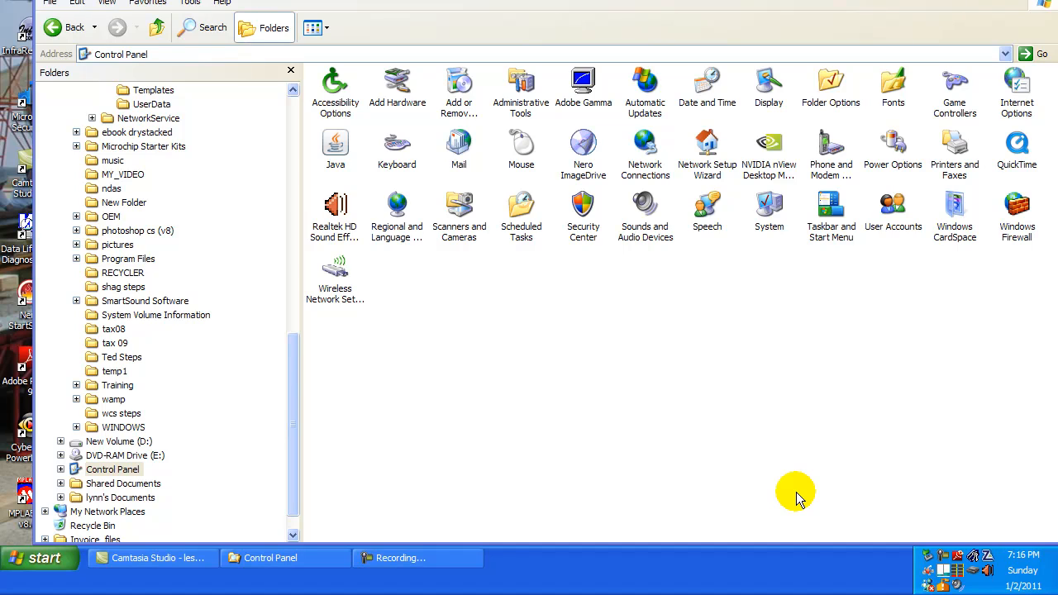